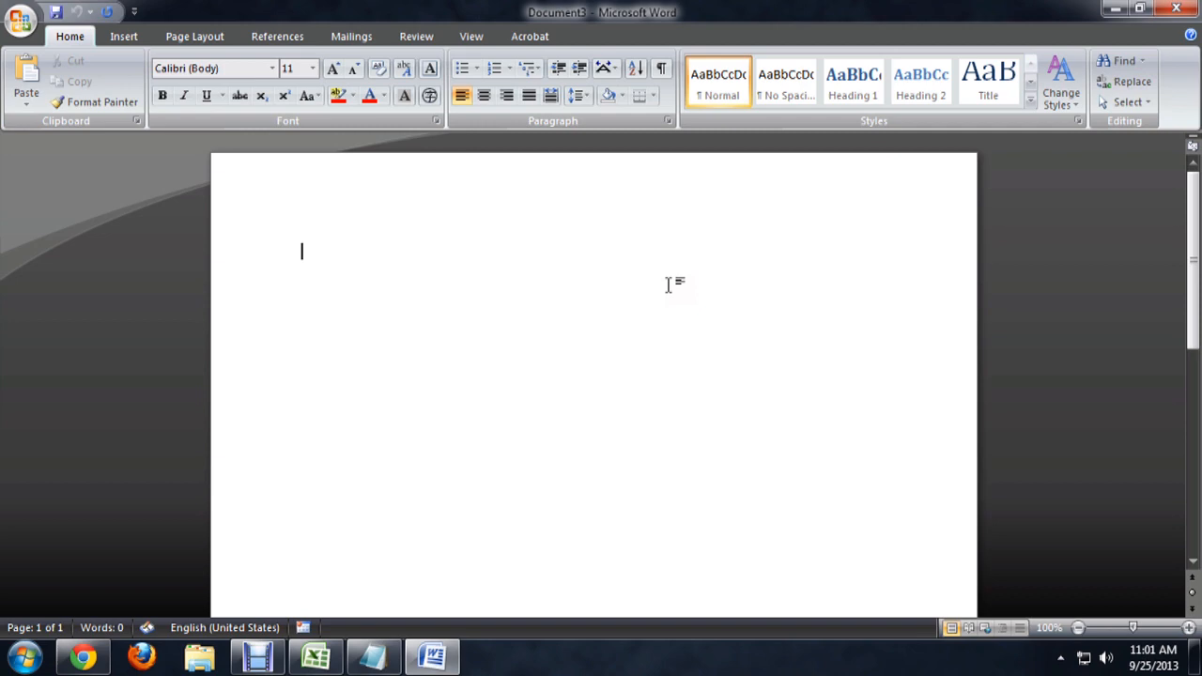
pyautogui.moveTo(21, 20)
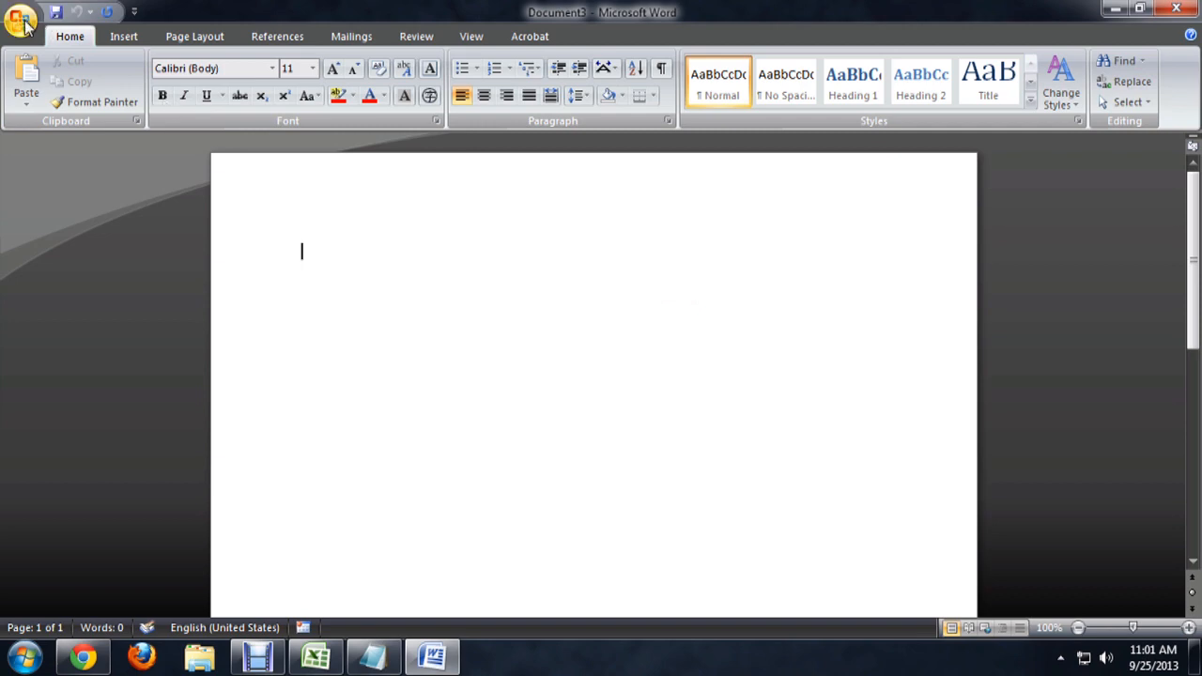
# Step: Open the New Document template gallery from the Office Button
pyautogui.click(21, 21)
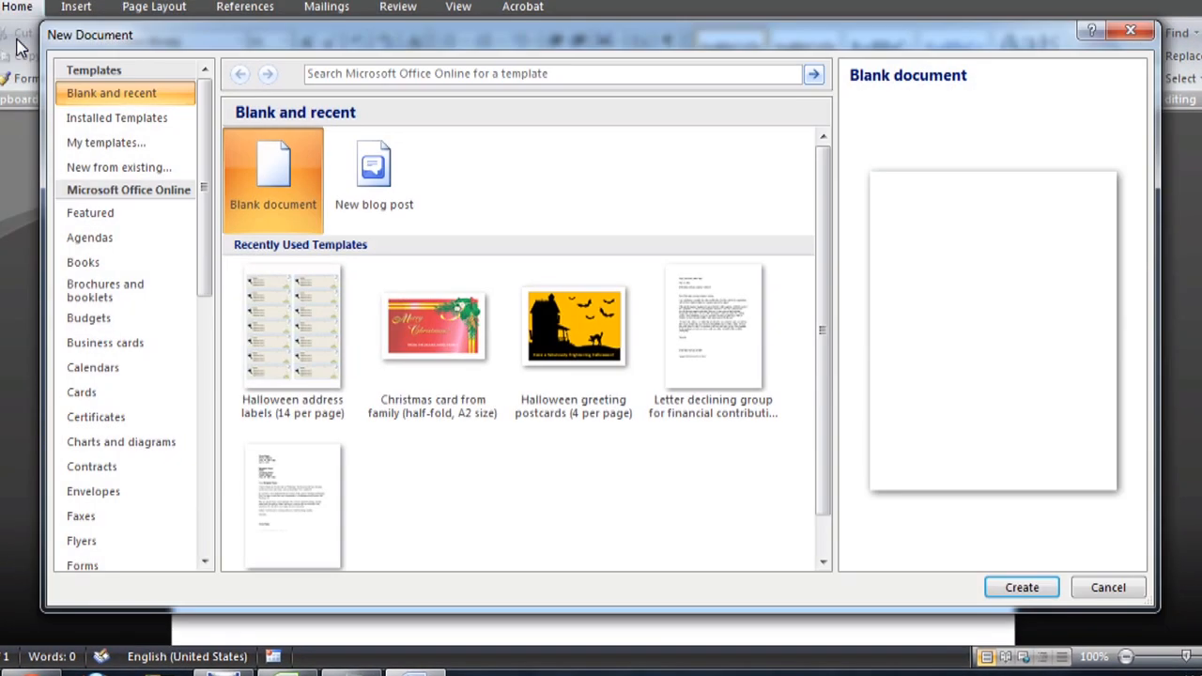
pyautogui.moveTo(116, 167)
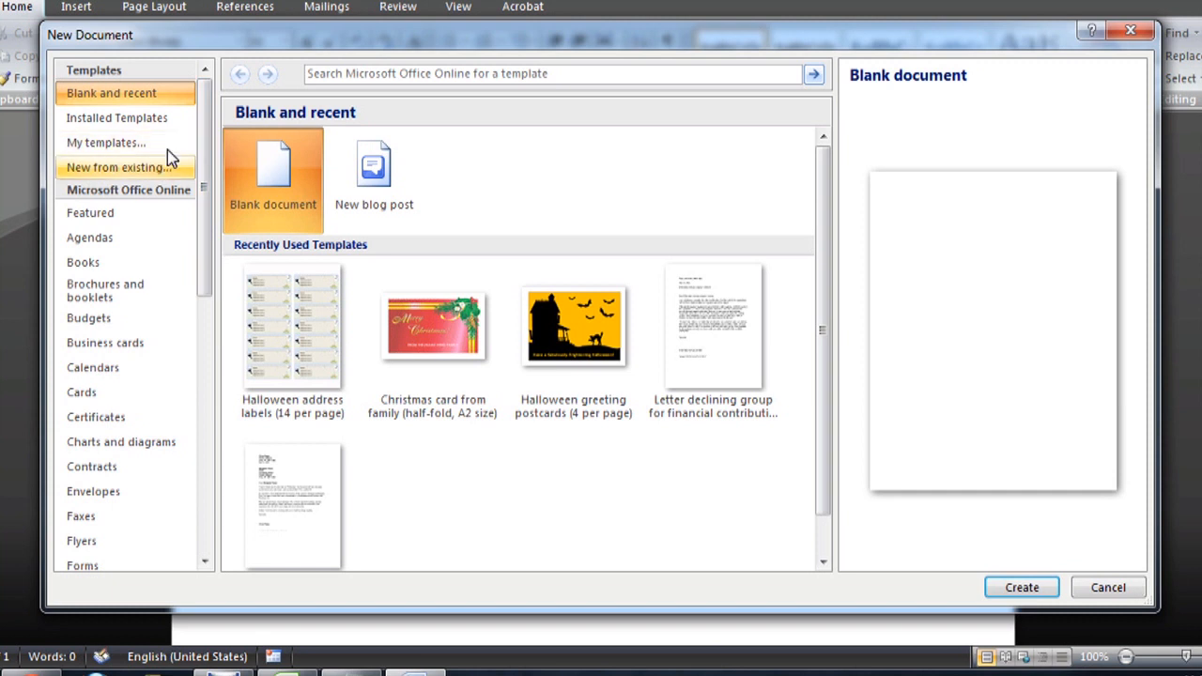
pyautogui.moveTo(93, 491)
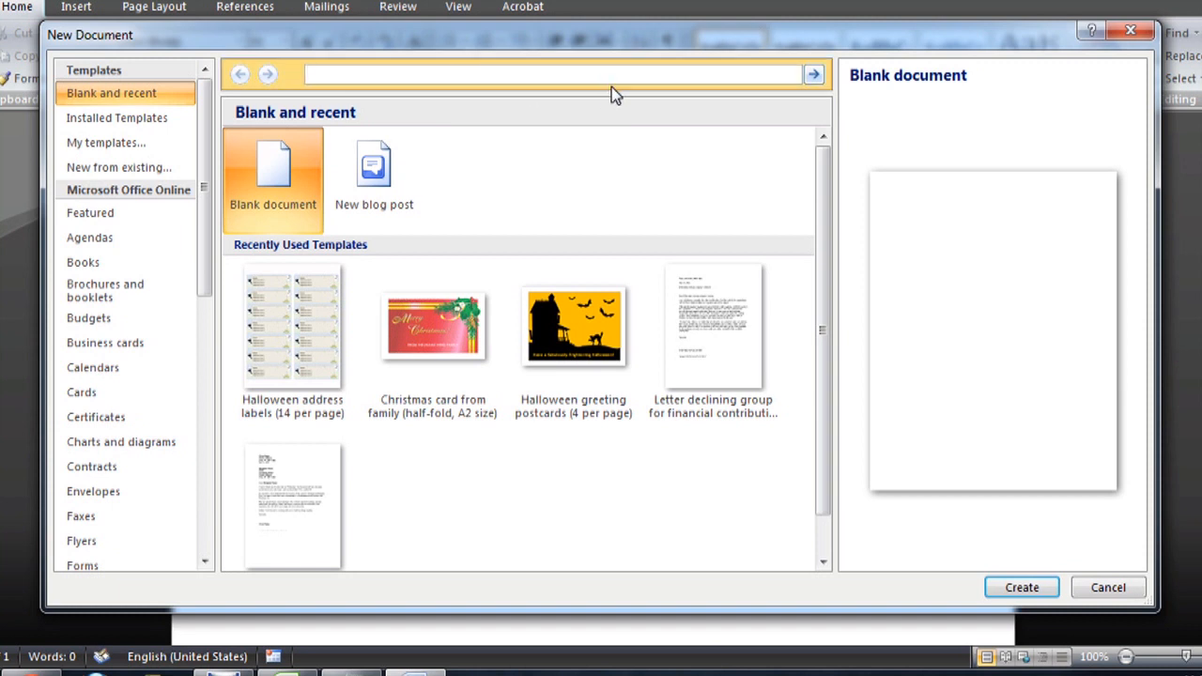
pyautogui.moveTo(567, 97)
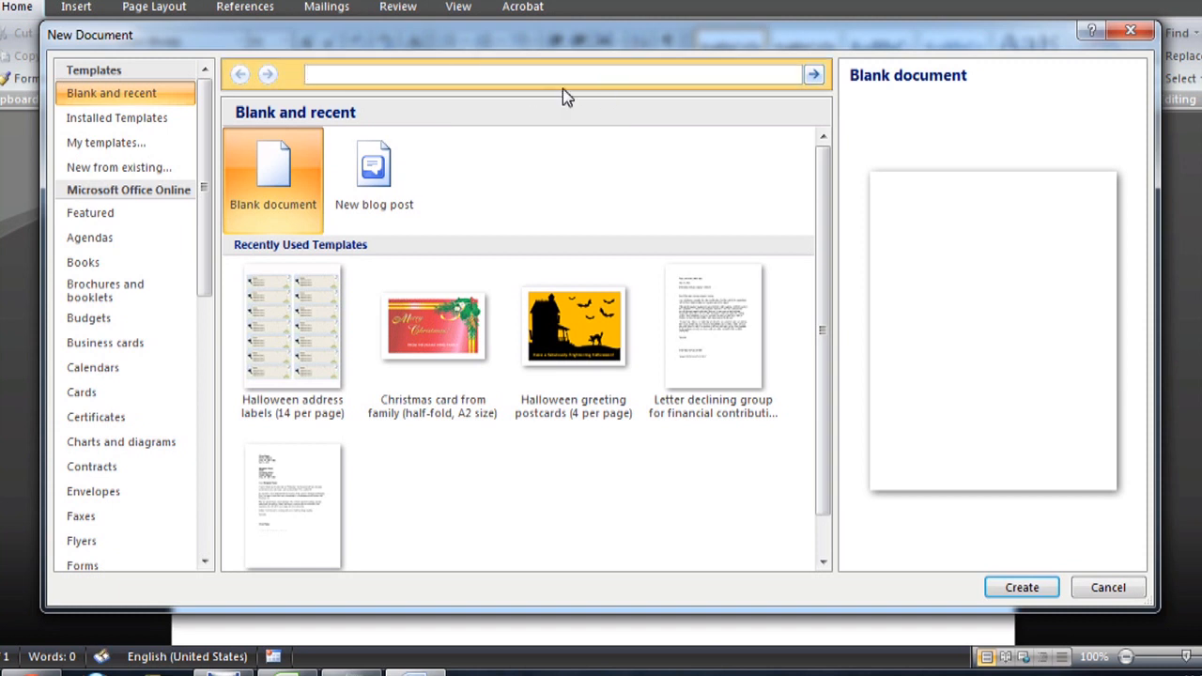
# Step: Run an Office Online template search for 'address label'
pyautogui.click(813, 74)
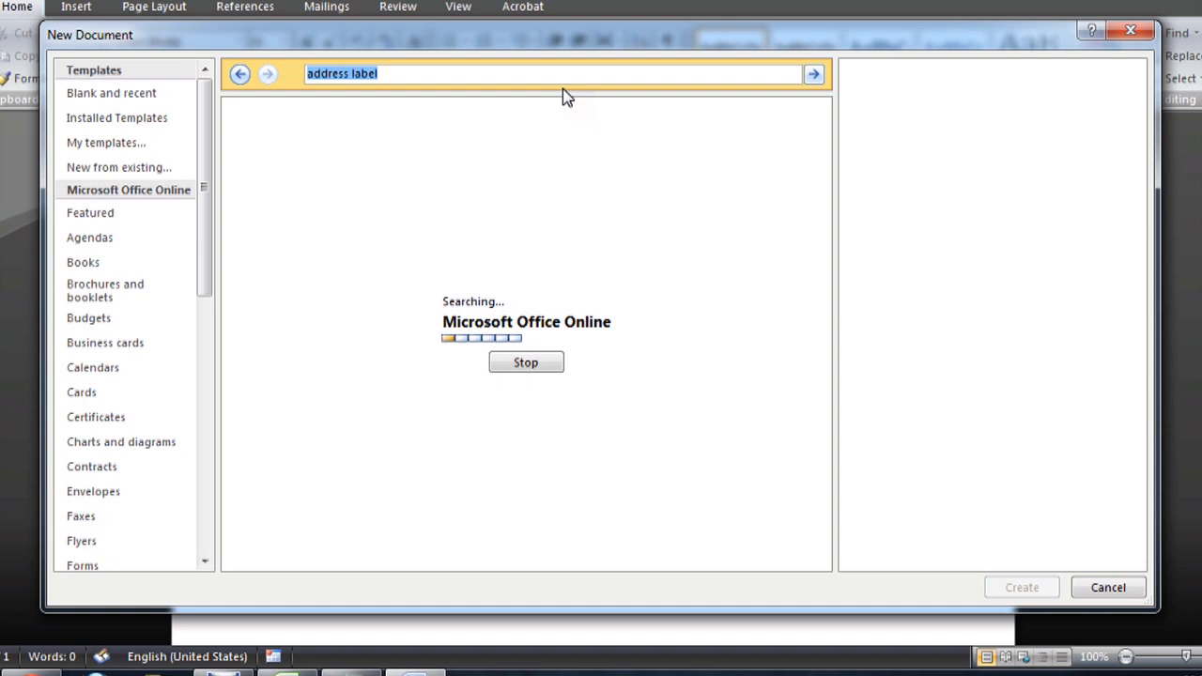
pyautogui.moveTo(624, 159)
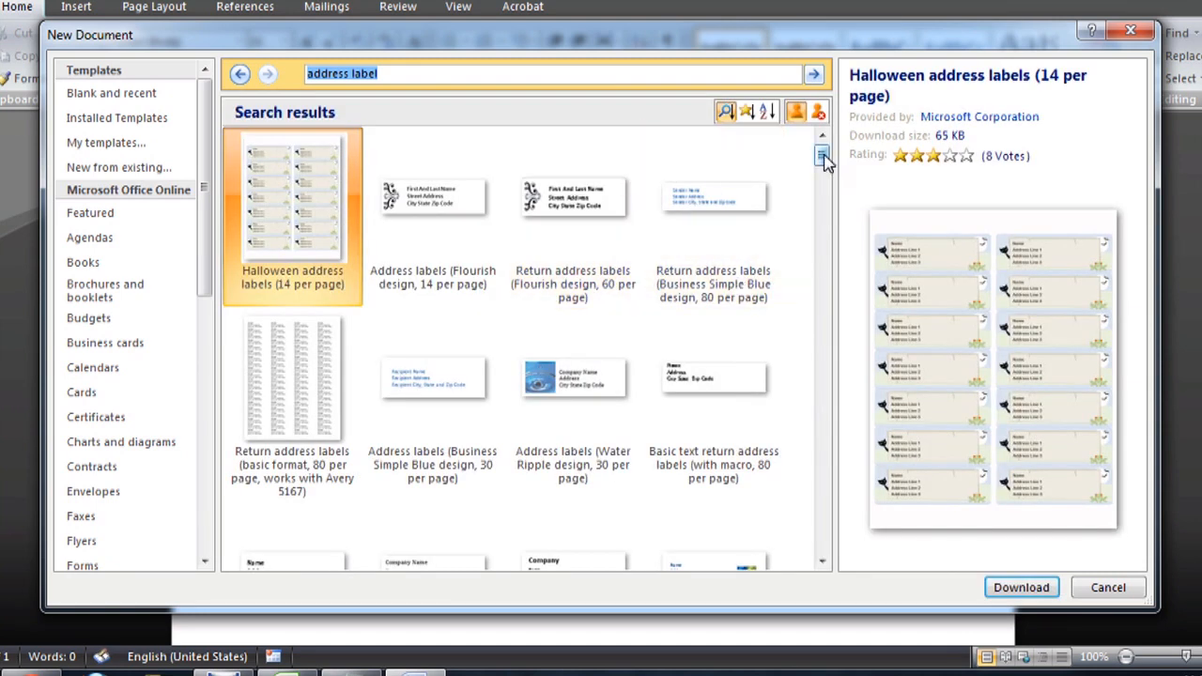
pyautogui.moveTo(300, 202)
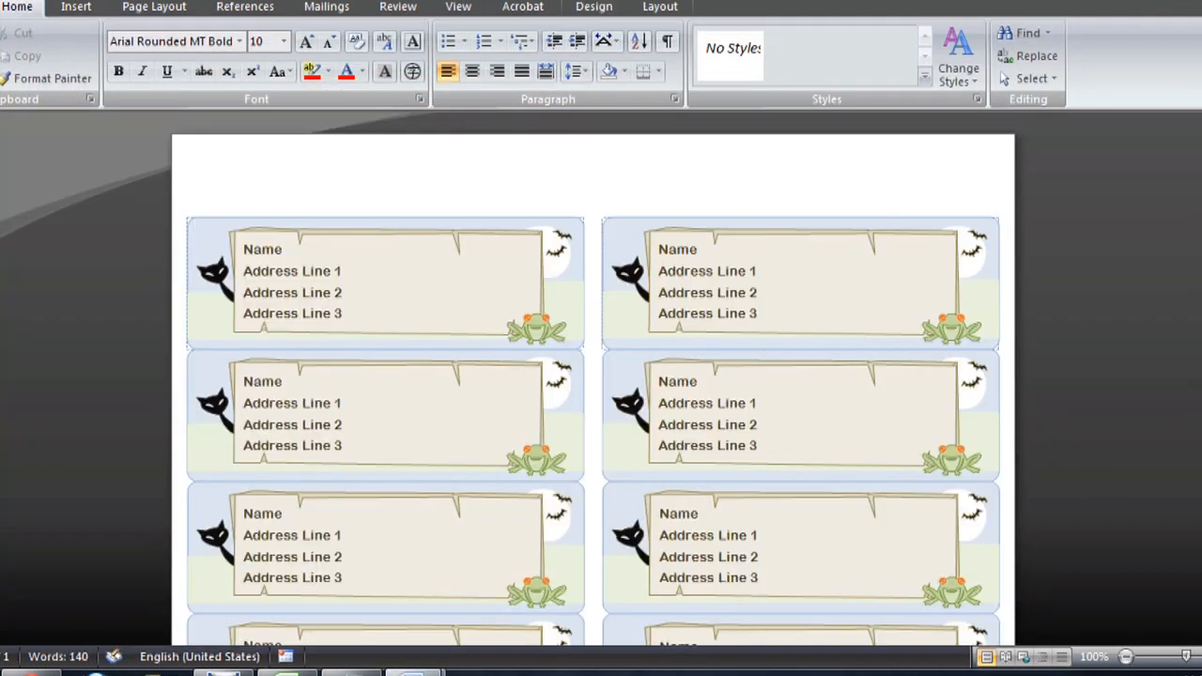
# Step: Scroll through the new Halloween labels document to view its 14 Name and Address placeholders
pyautogui.scroll(-3)
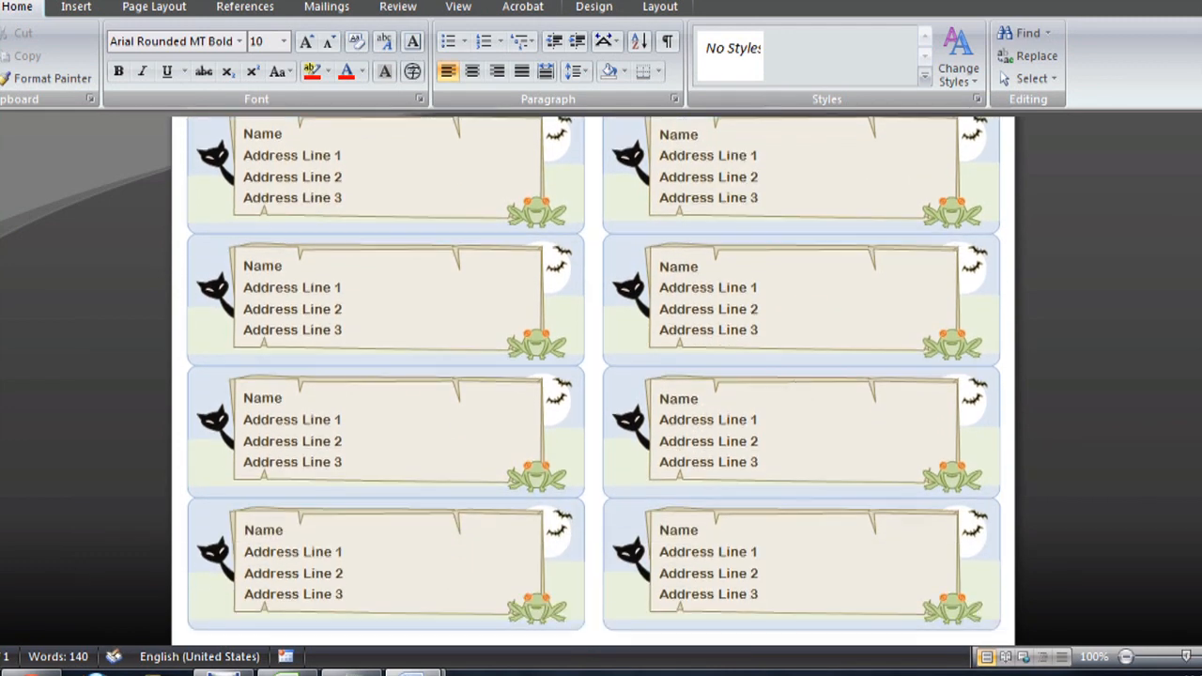